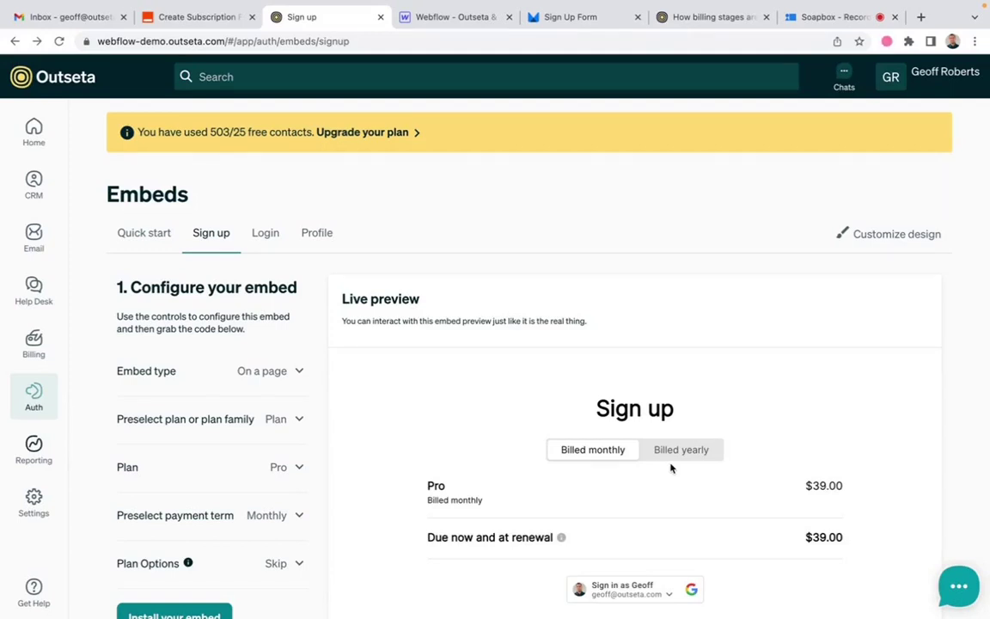
mouse_move(301, 391)
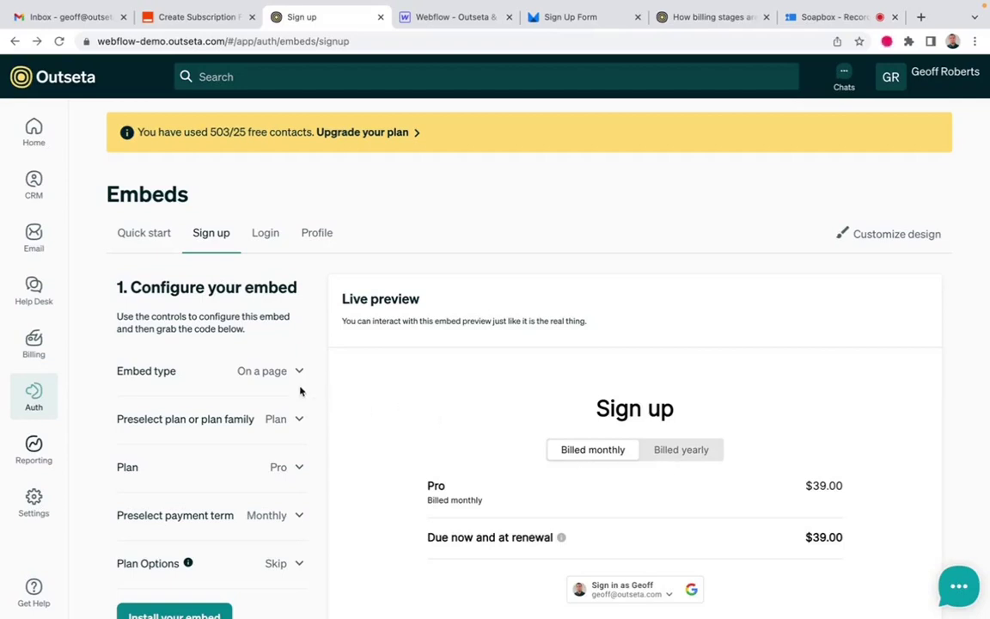
- Review the available embed type options and leave them unchanged
click(269, 372)
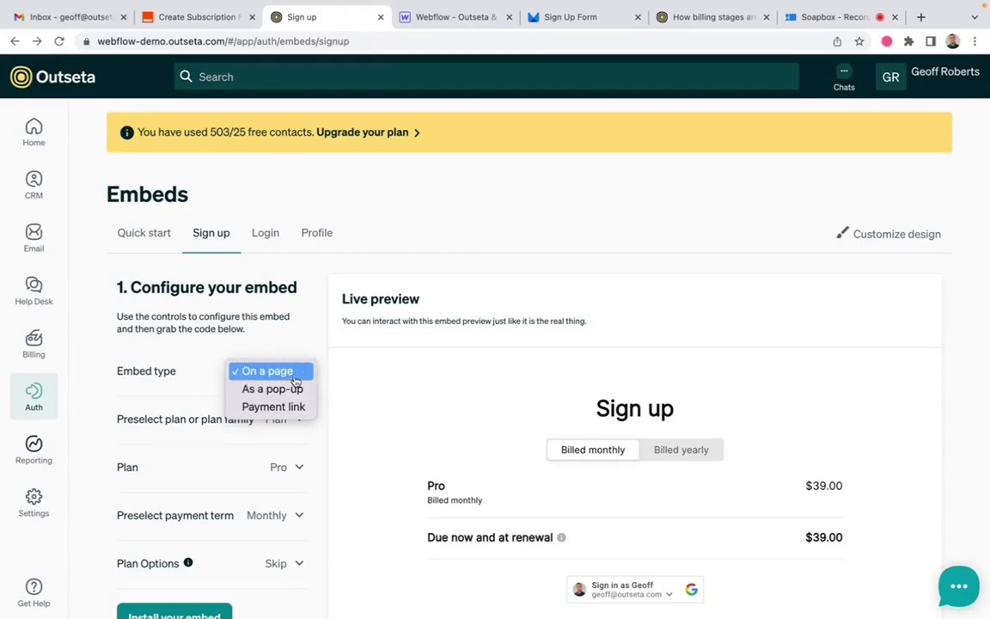
mouse_move(292, 388)
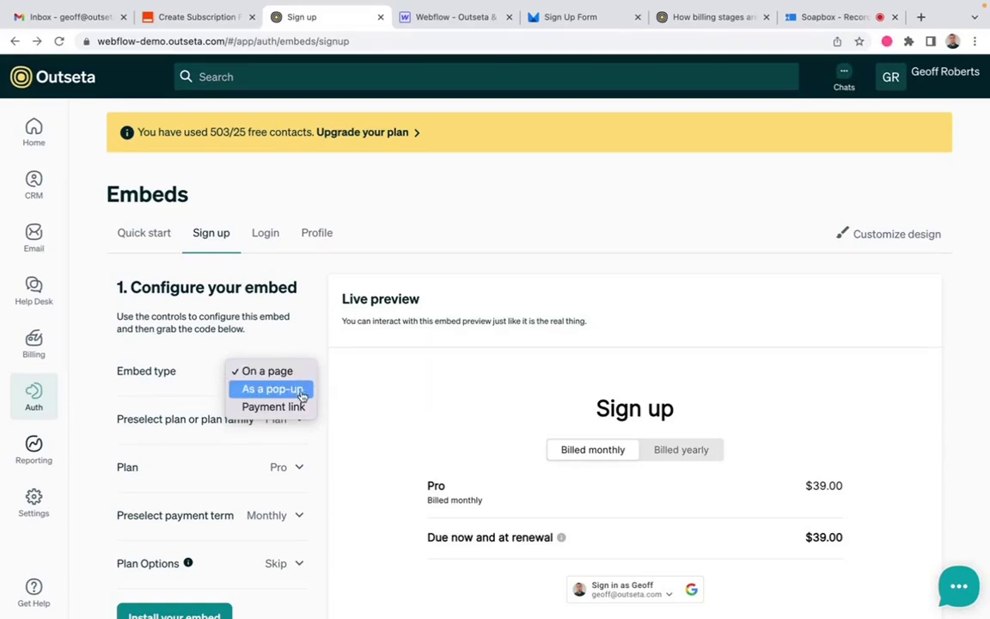
mouse_move(302, 405)
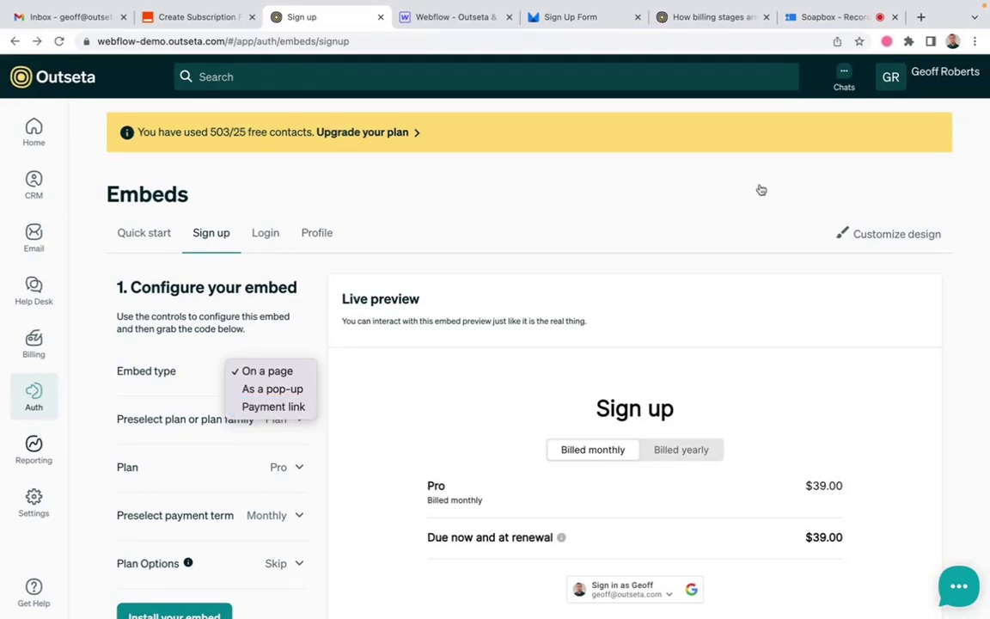
click(266, 371)
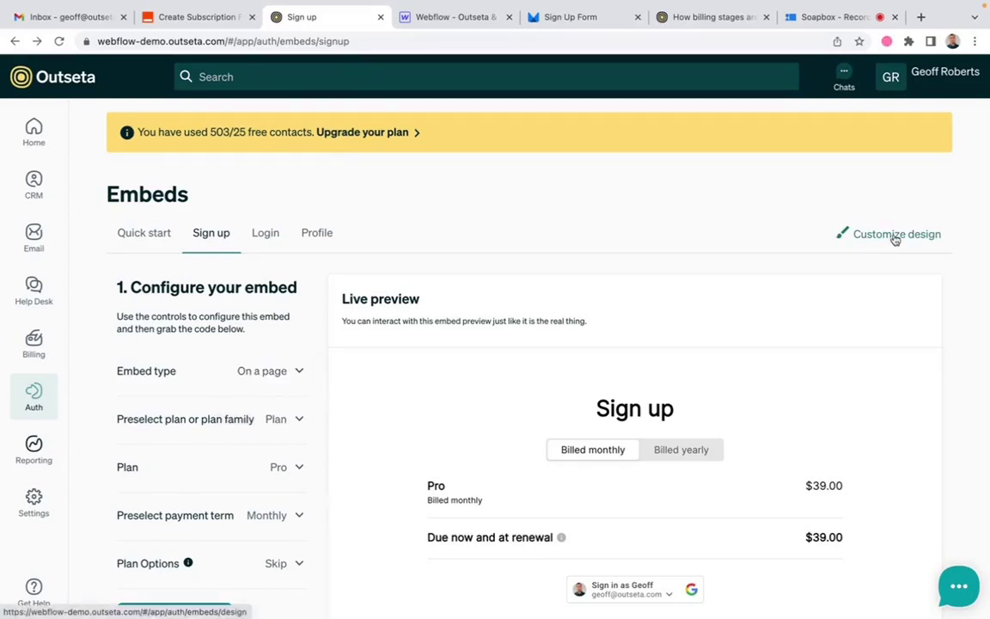
- In Customize design, switch the shared embed Mode to Dark mode
click(895, 233)
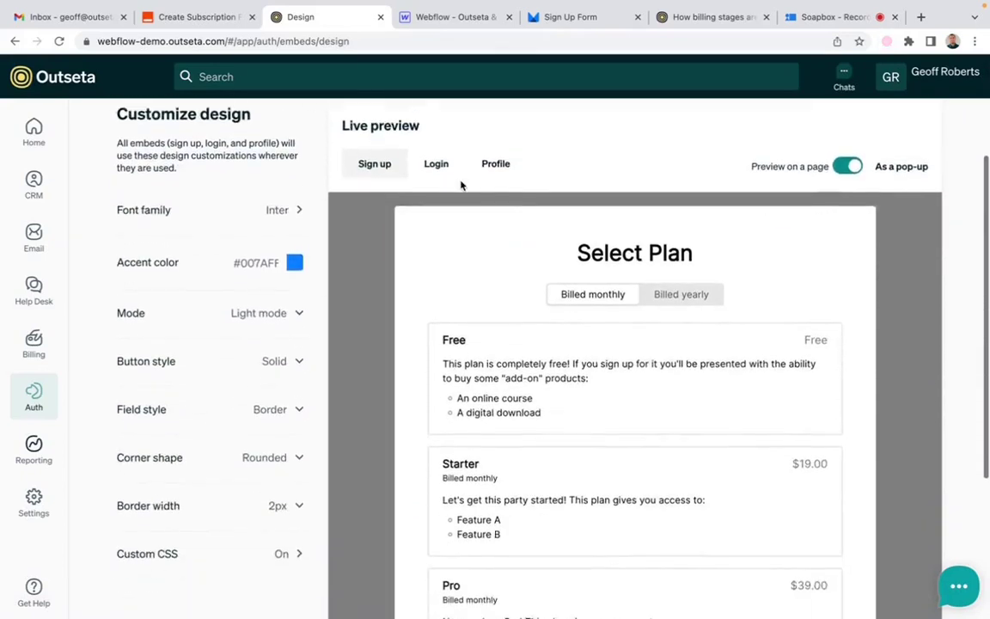
scroll(down, 3)
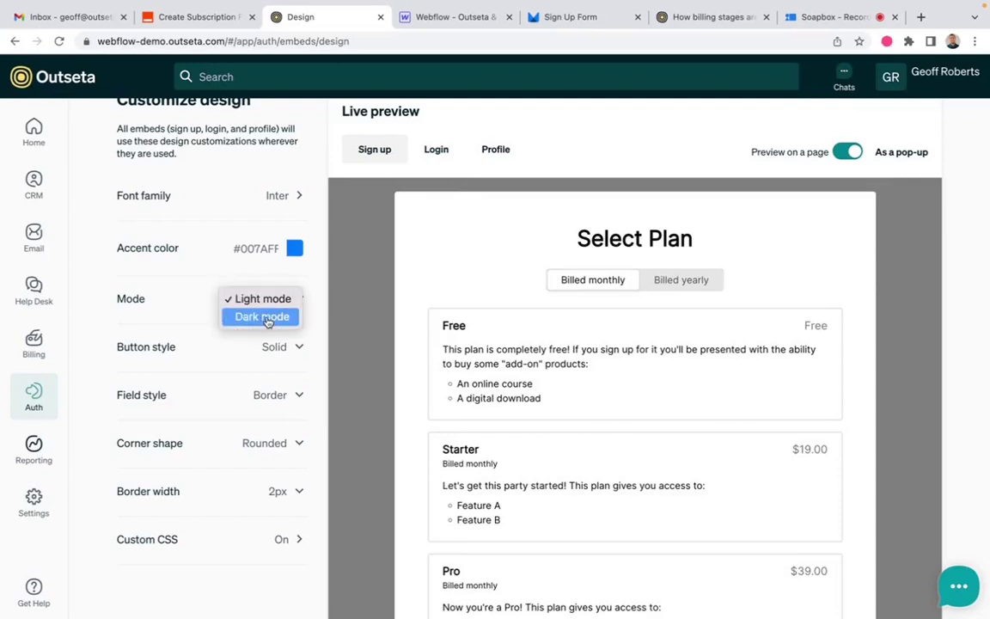
click(260, 316)
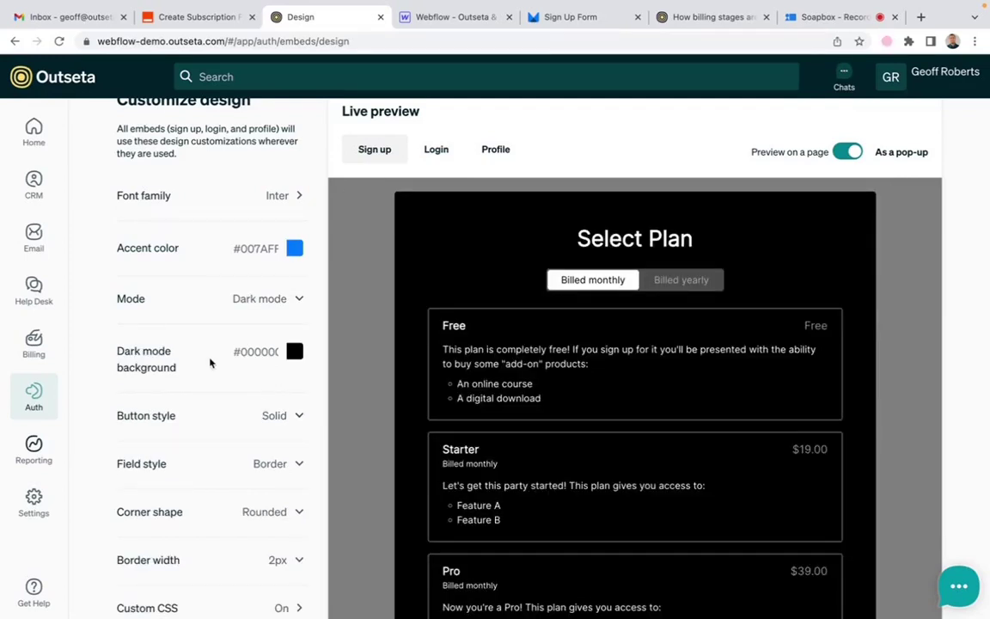
mouse_move(219, 577)
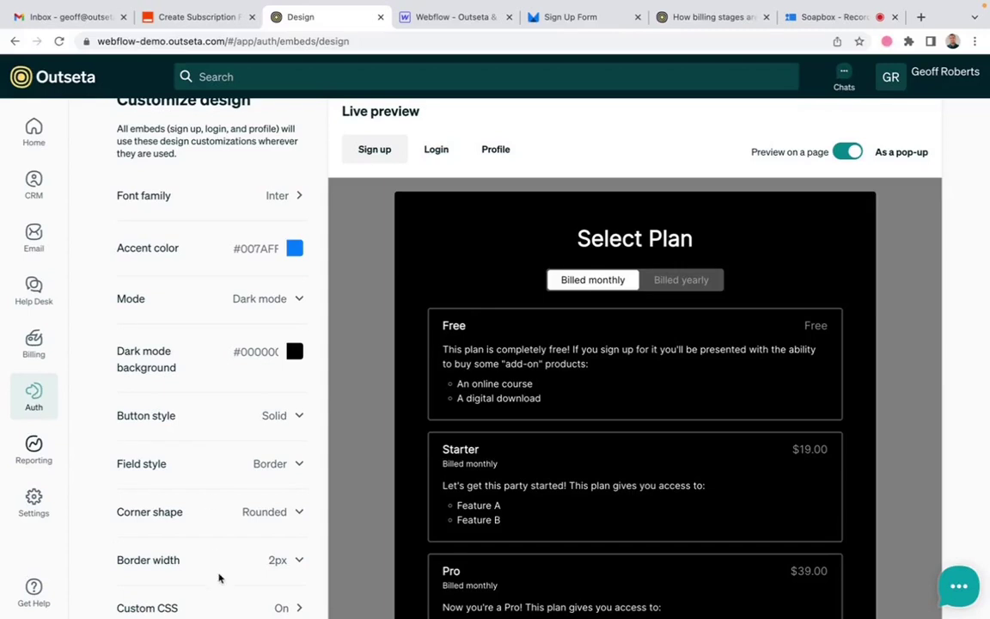
mouse_move(256, 569)
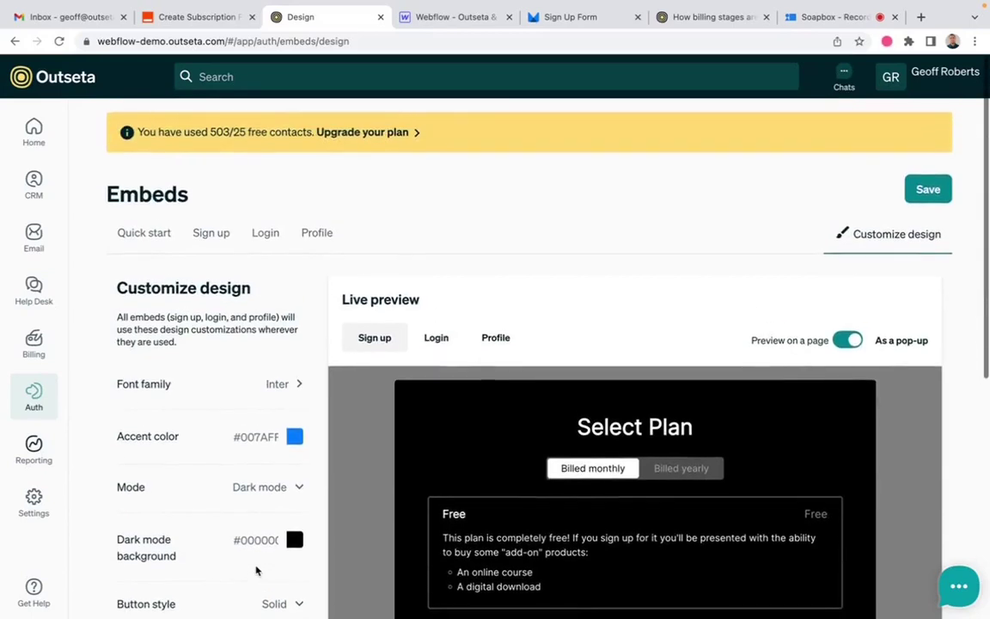
mouse_move(271, 517)
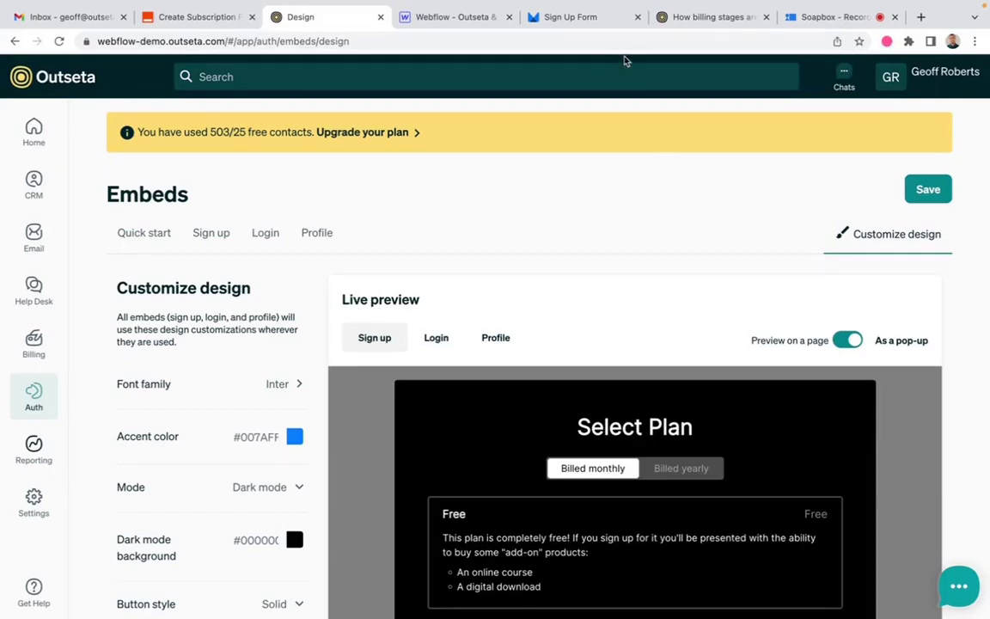
- Return to the Zap draft with its configured Webflow form-submission trigger
click(198, 16)
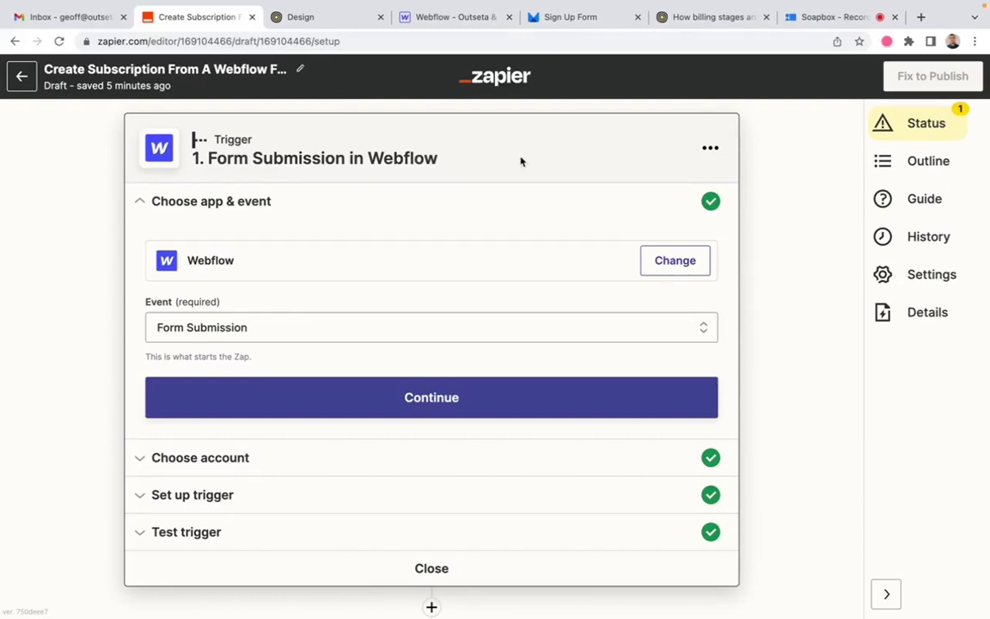
- View the Sign Up Form in the Webflow Designer, then its live published page
click(454, 17)
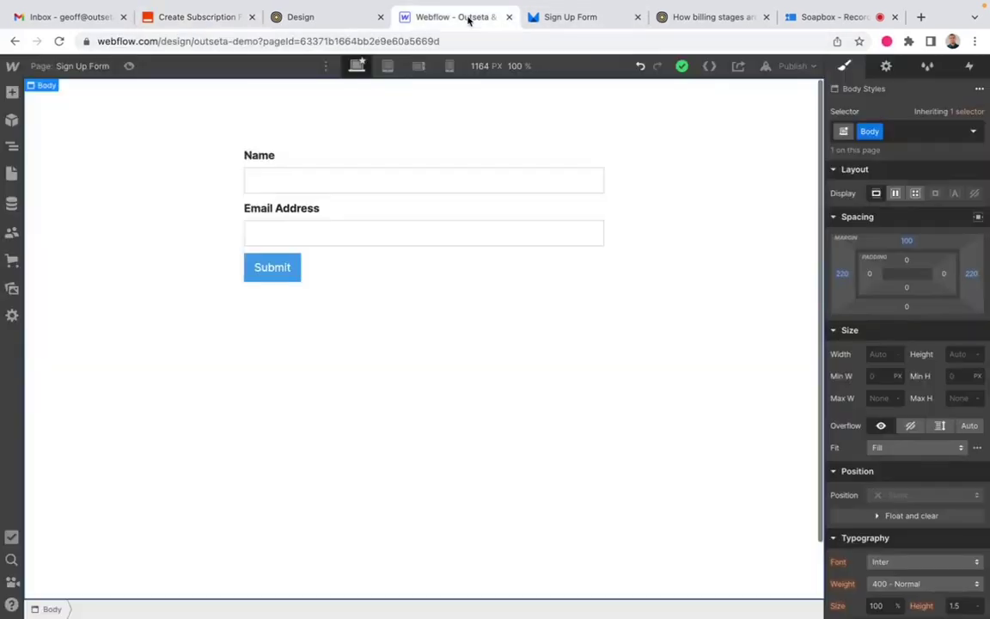
mouse_move(450, 337)
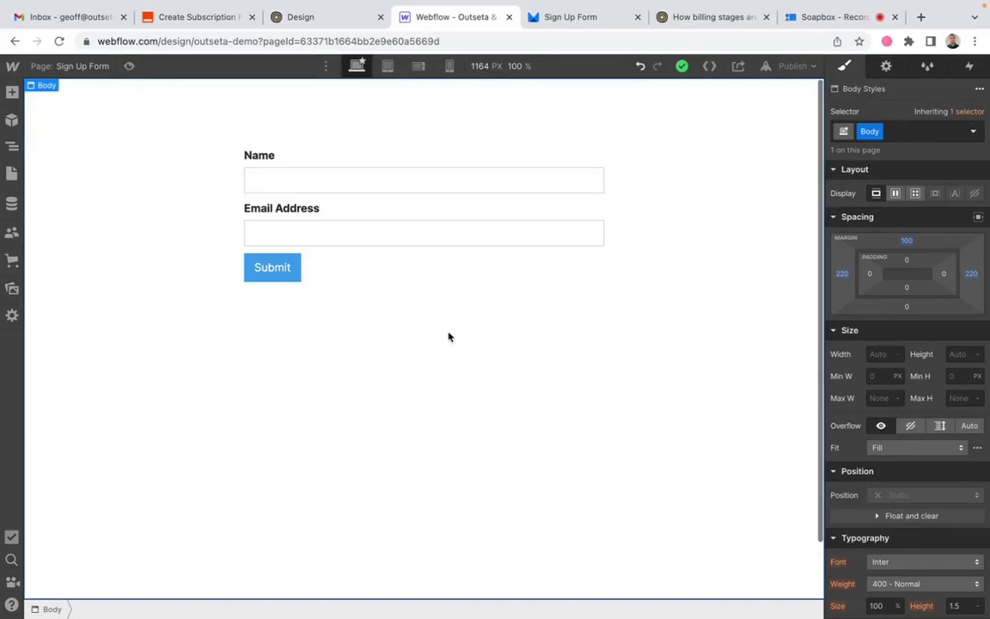
click(423, 233)
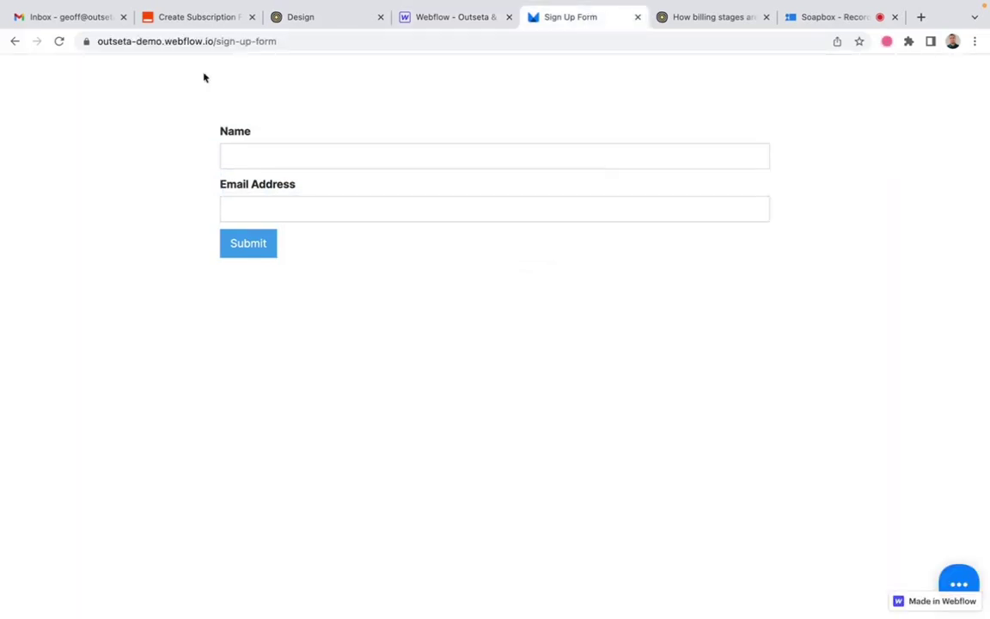
mouse_move(537, 293)
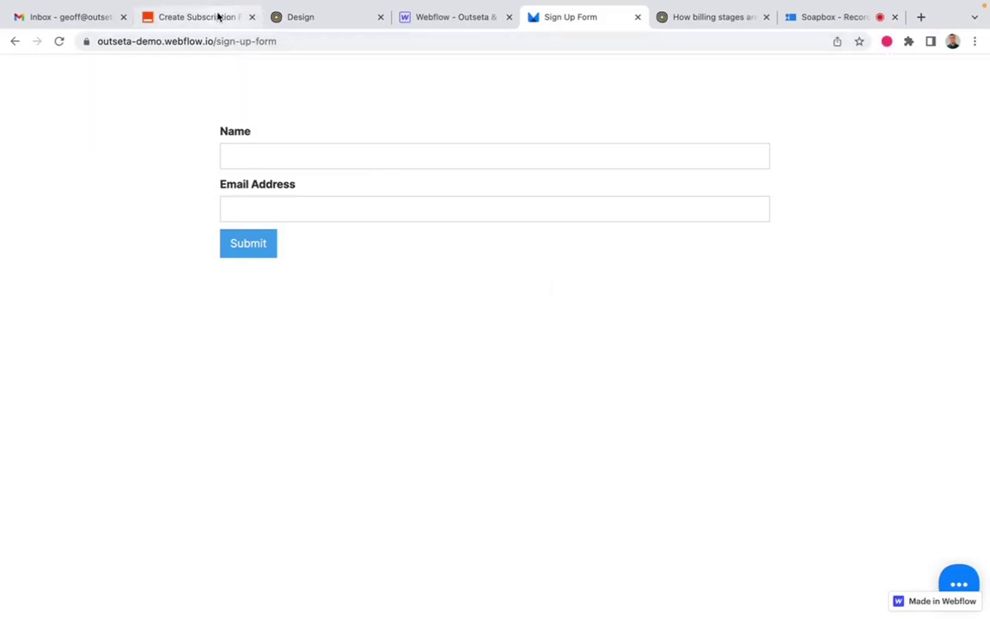
mouse_move(222, 17)
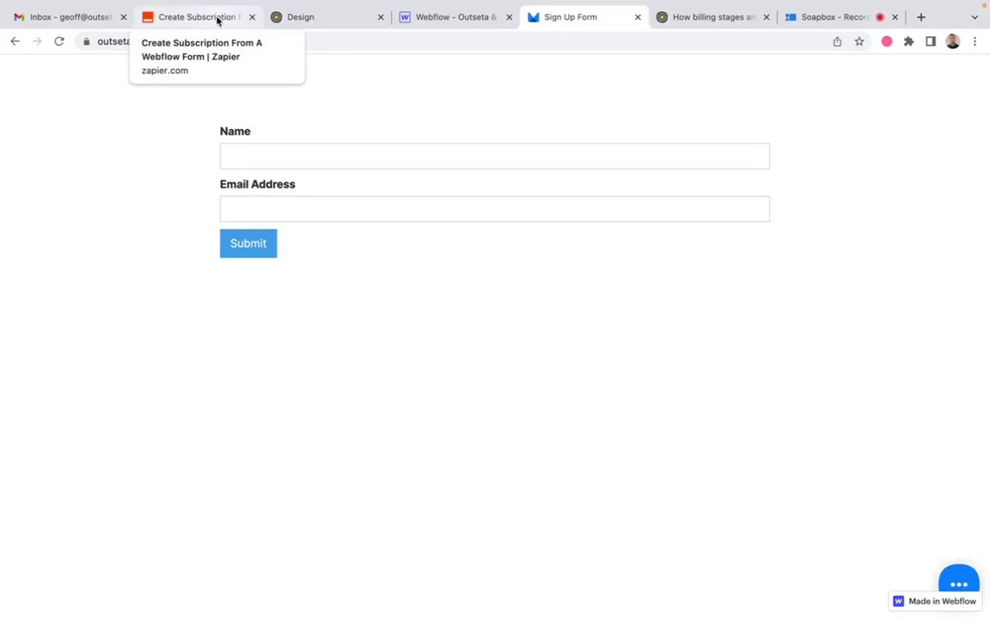
- Map the Outseta account Name to '1. Data Name' and set Account Stage to 2
click(202, 17)
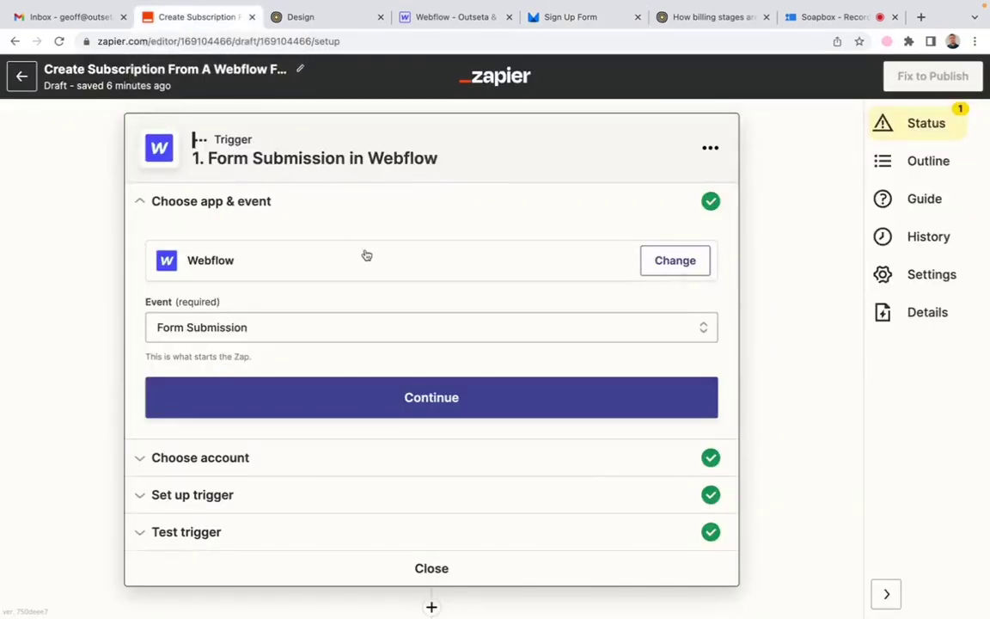
mouse_move(476, 181)
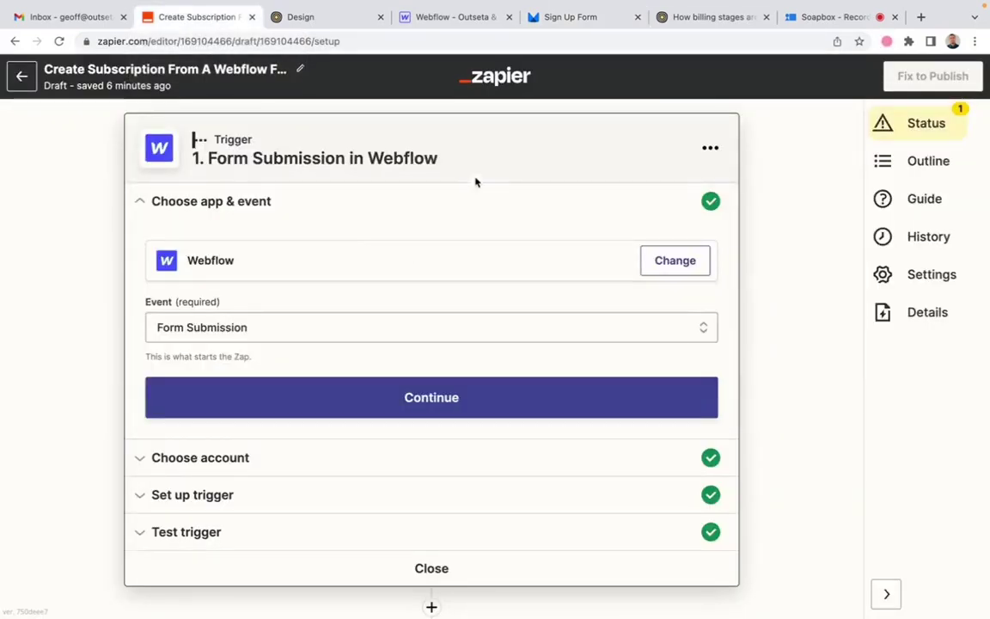
mouse_move(439, 179)
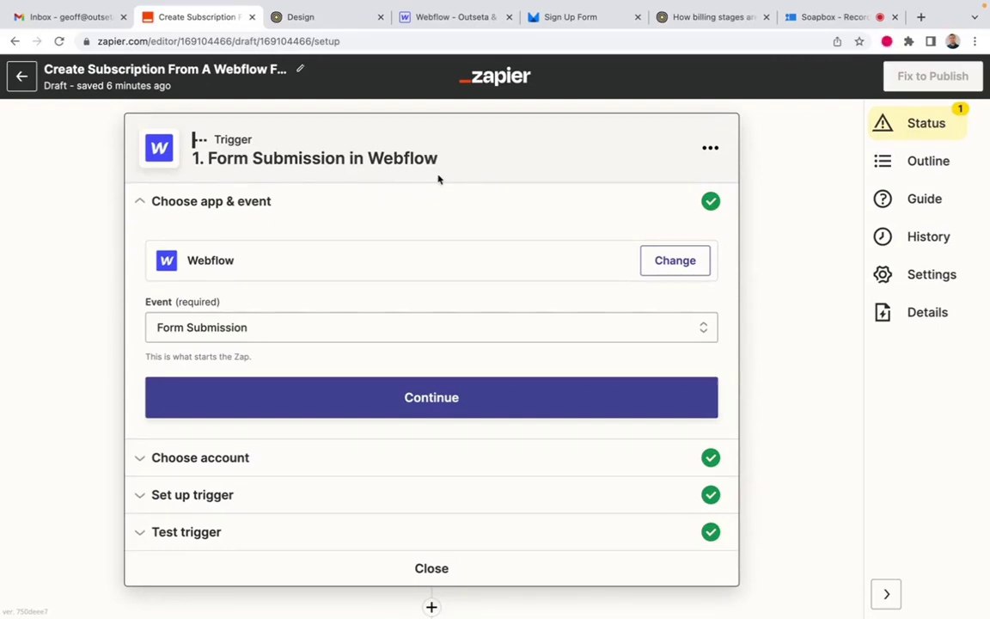
mouse_move(450, 270)
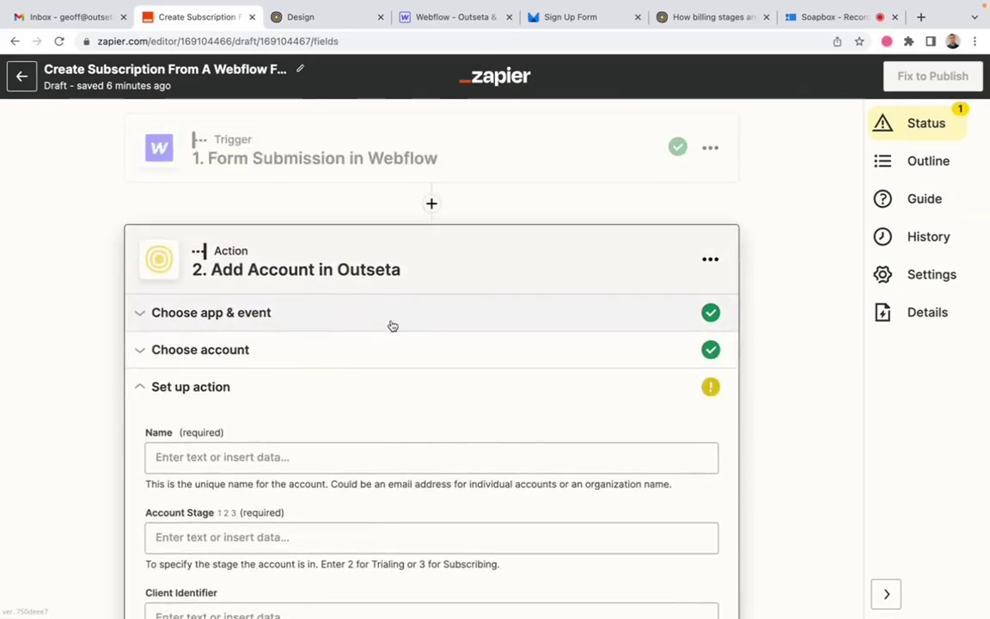
scroll(down, 3)
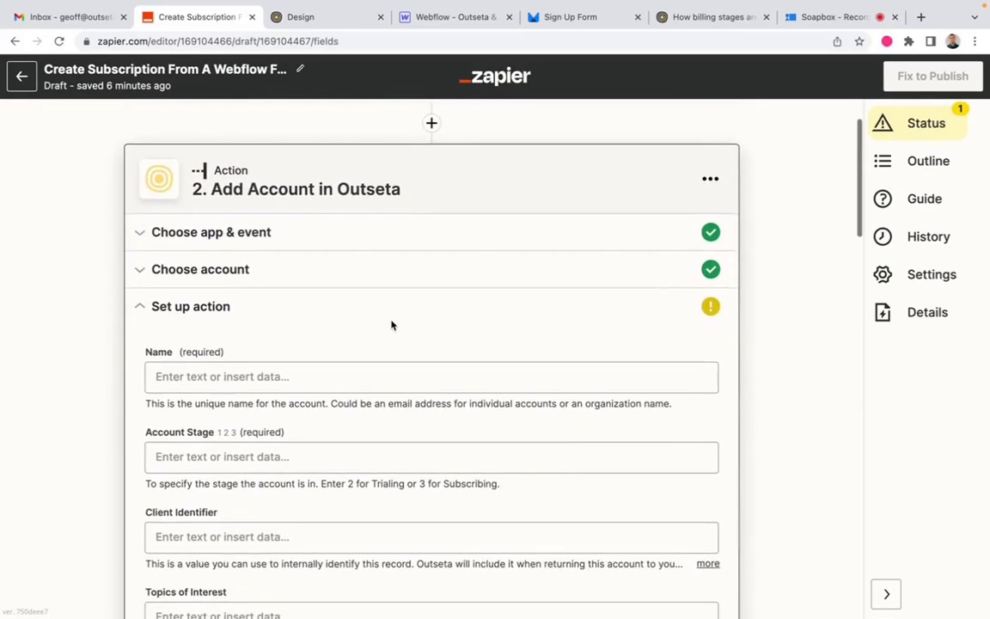
scroll(down, 3)
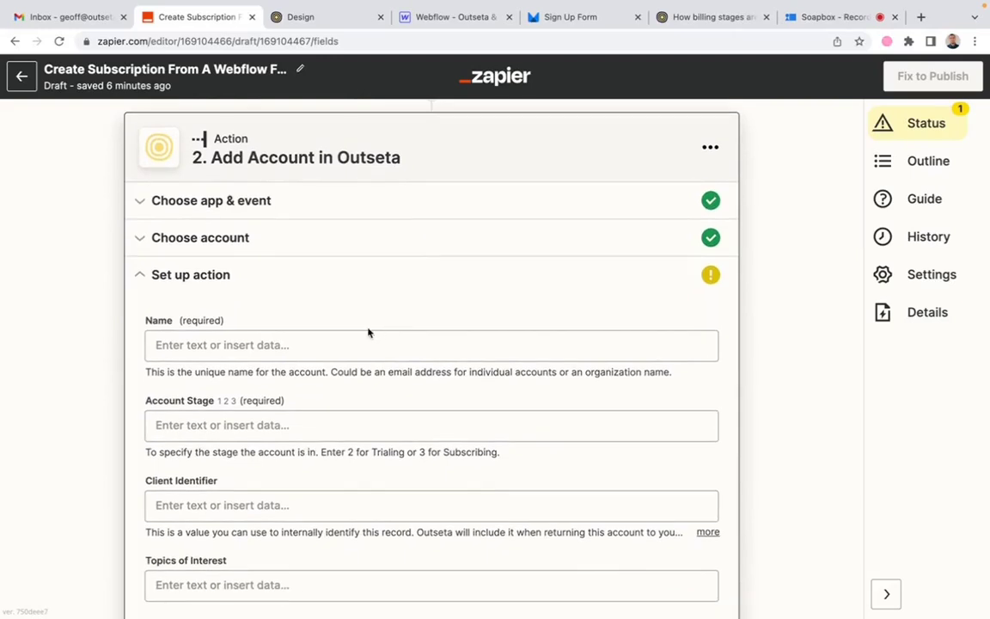
click(431, 345)
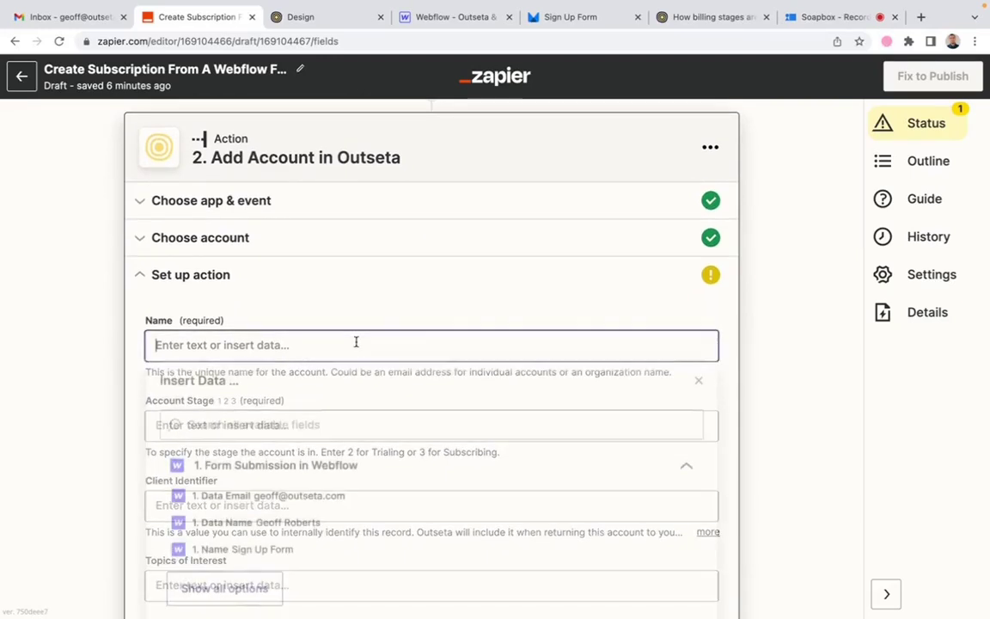
click(355, 344)
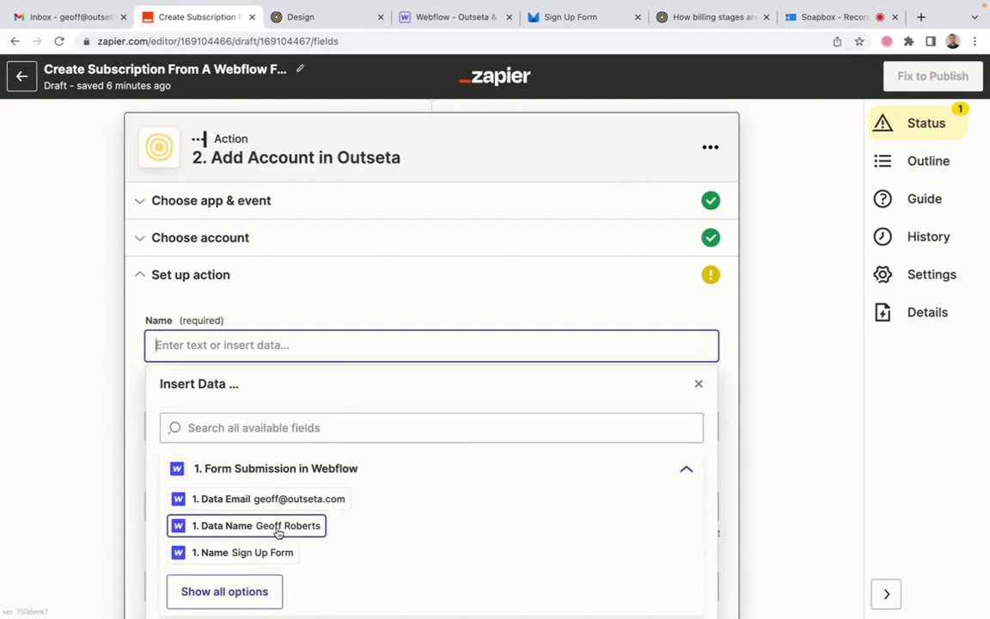
click(257, 525)
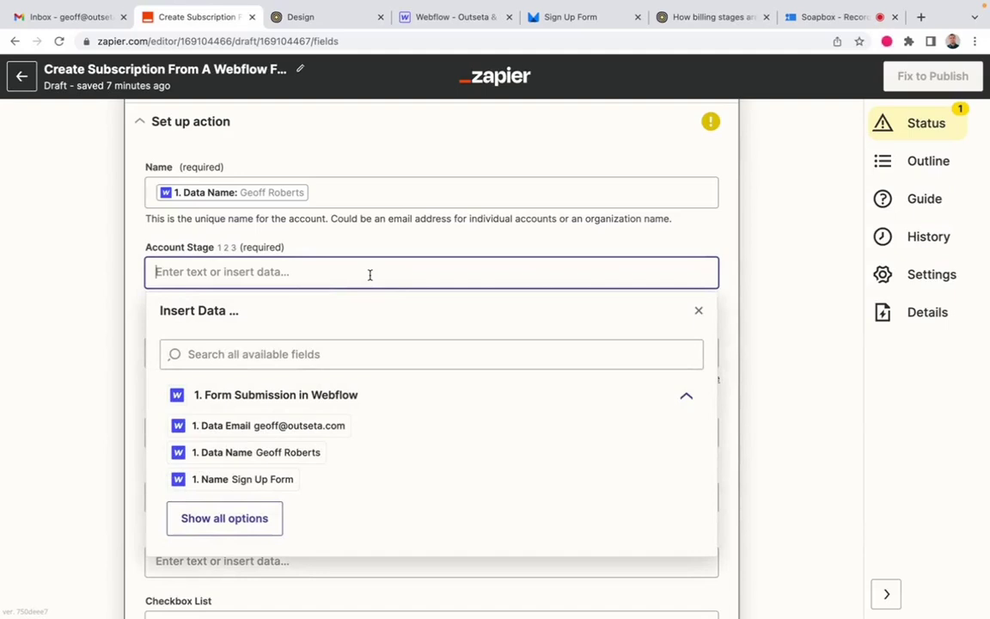
text(2)
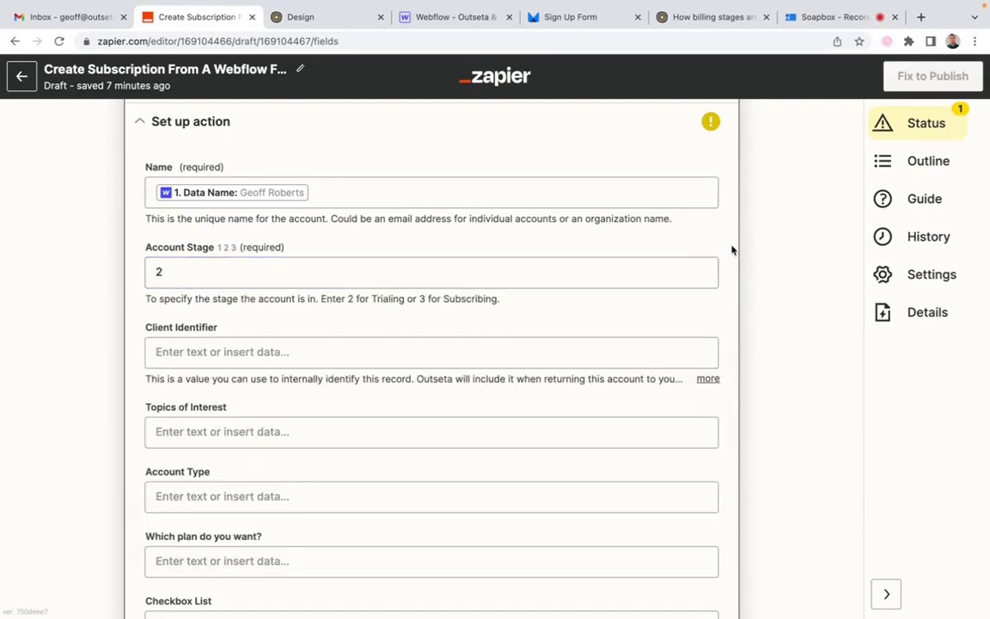
- Map the person account's Email to '1. Data Email' and reach the Subscriptions fields
scroll(down, 3)
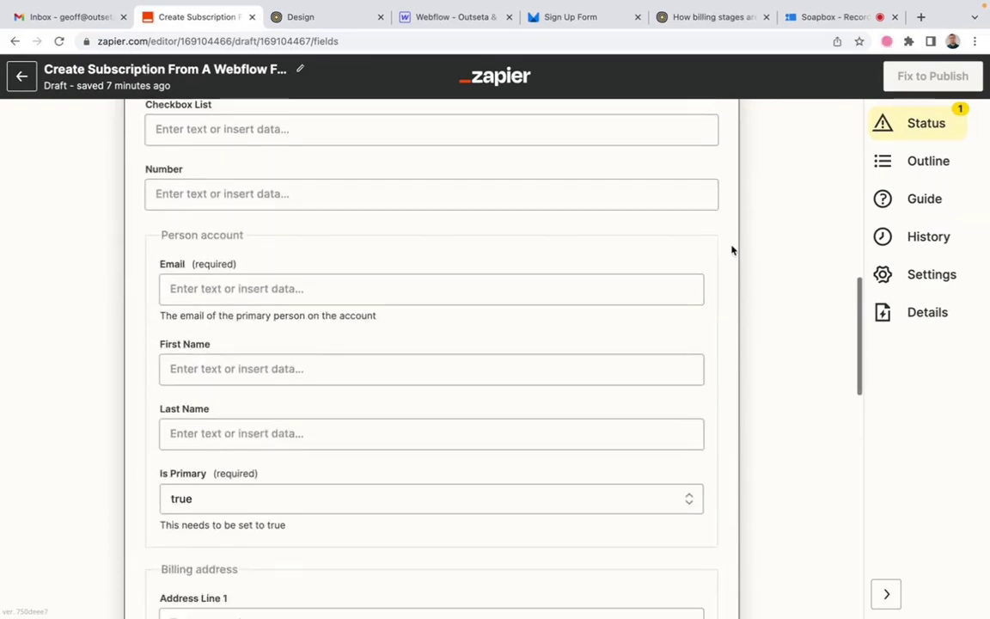
click(431, 288)
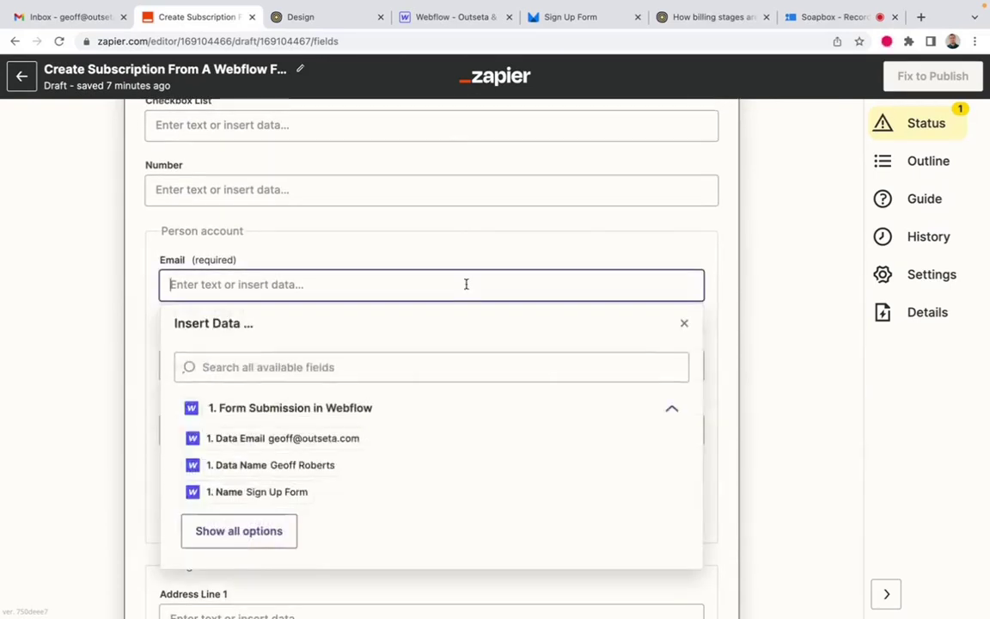
mouse_move(338, 437)
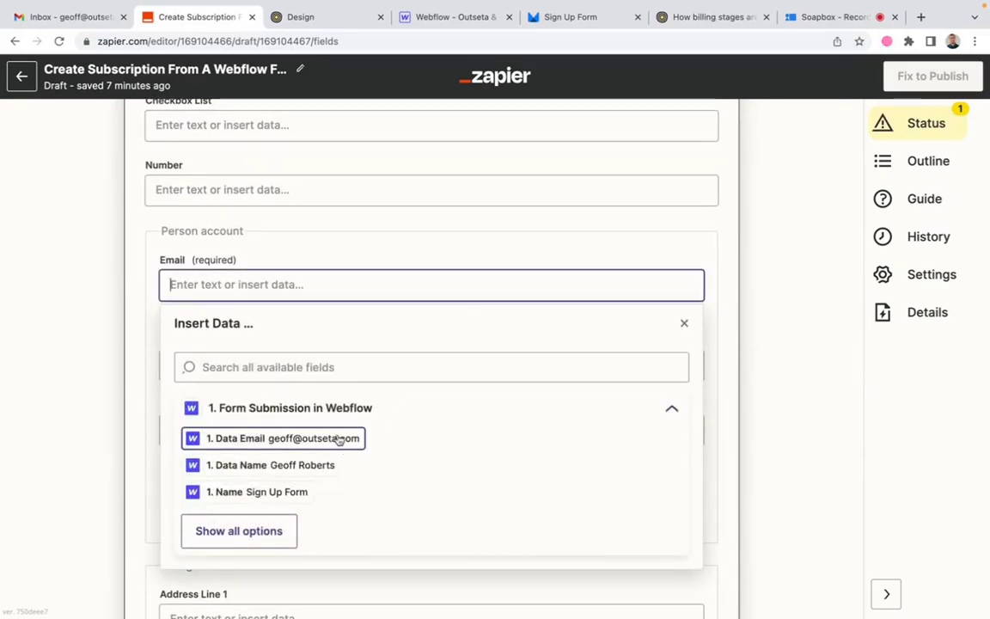
click(277, 439)
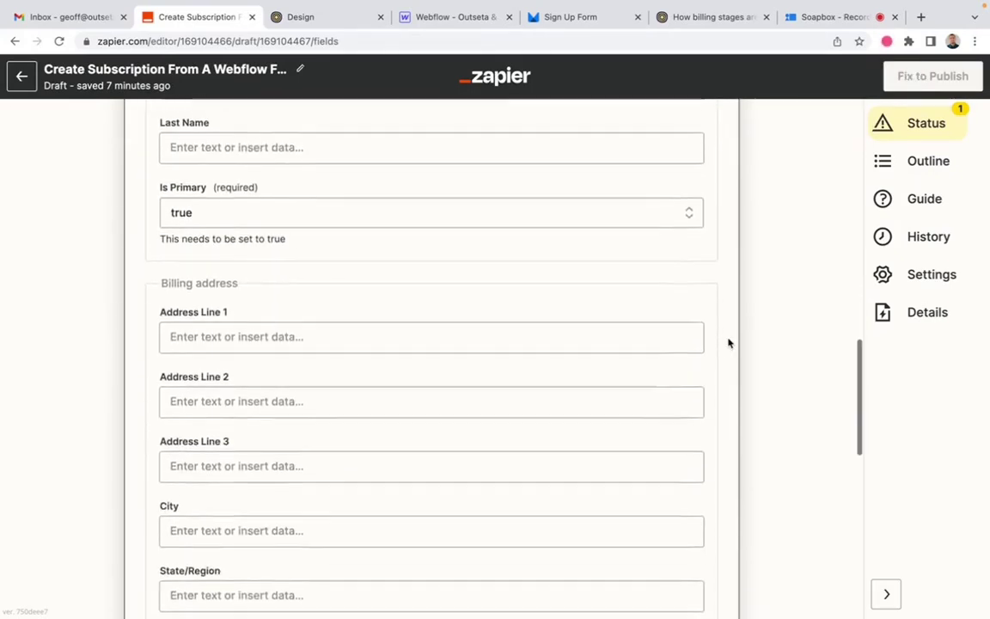
scroll(down, 3)
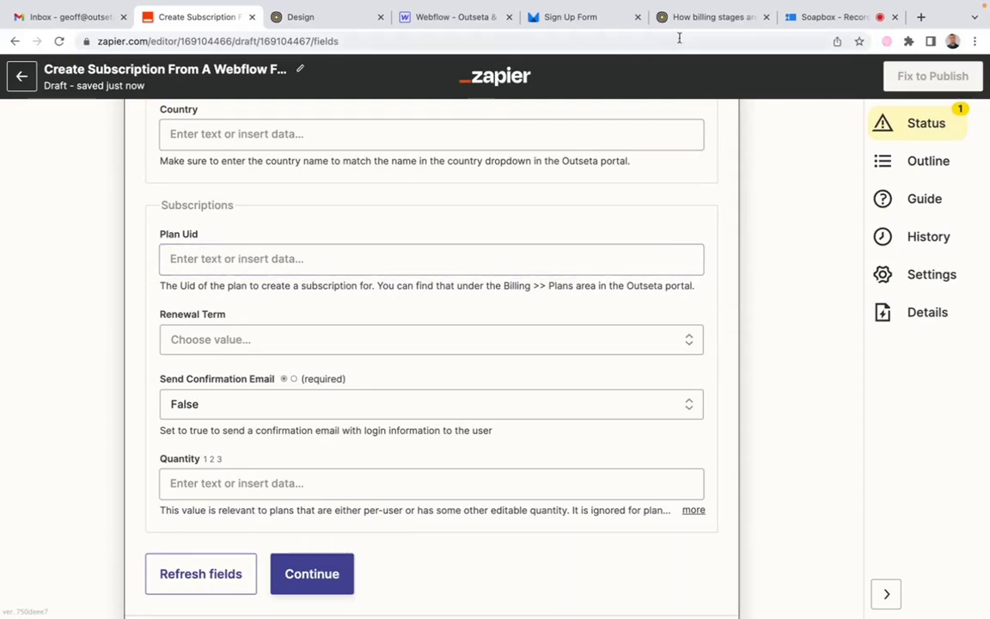
- Find the Free plan under Billing > Plans in Outseta to get its uid amRXjE9J
click(303, 17)
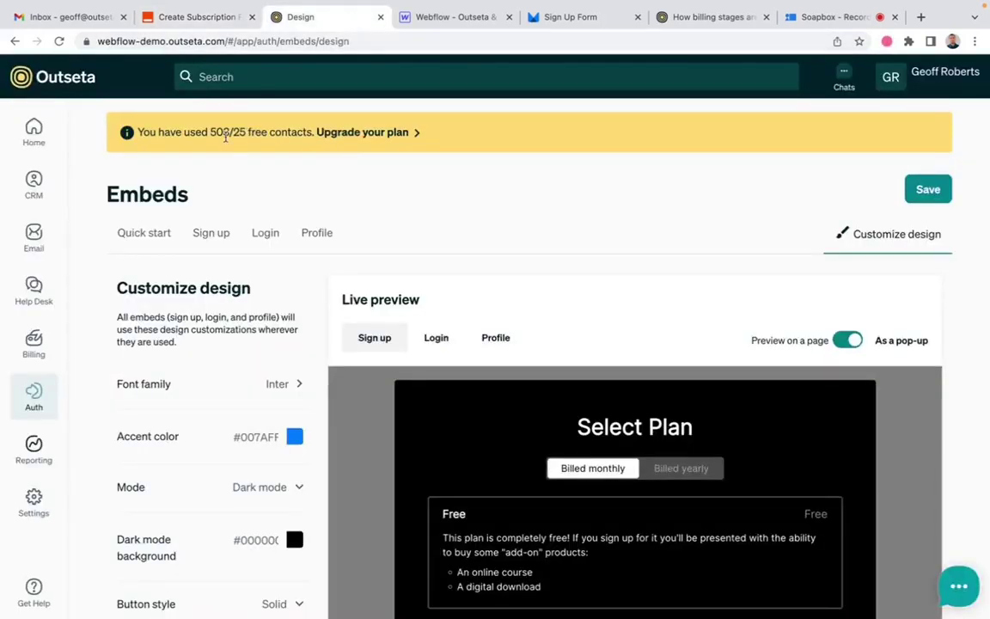
click(34, 342)
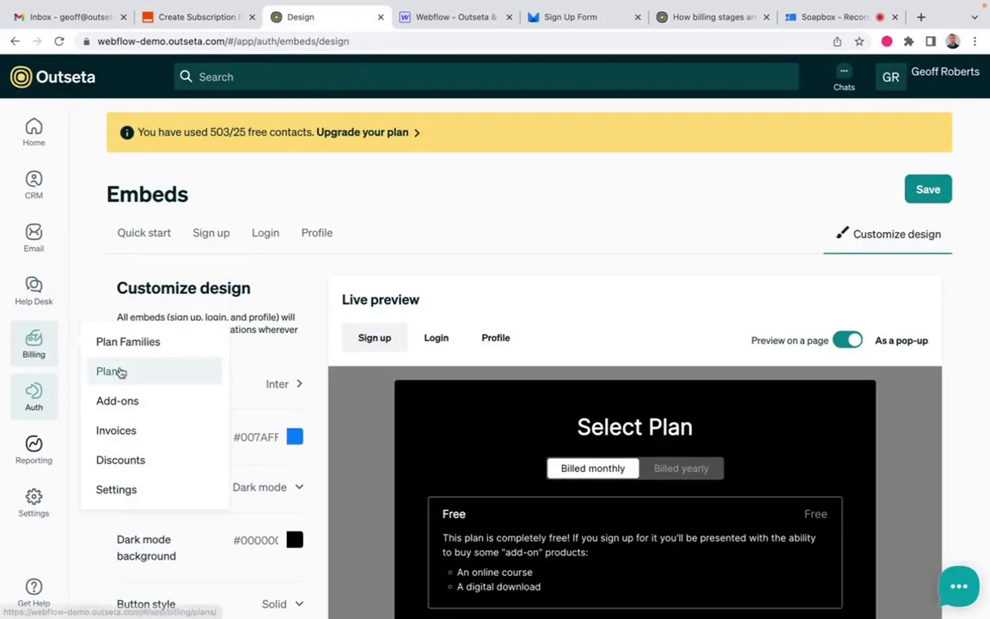
click(109, 371)
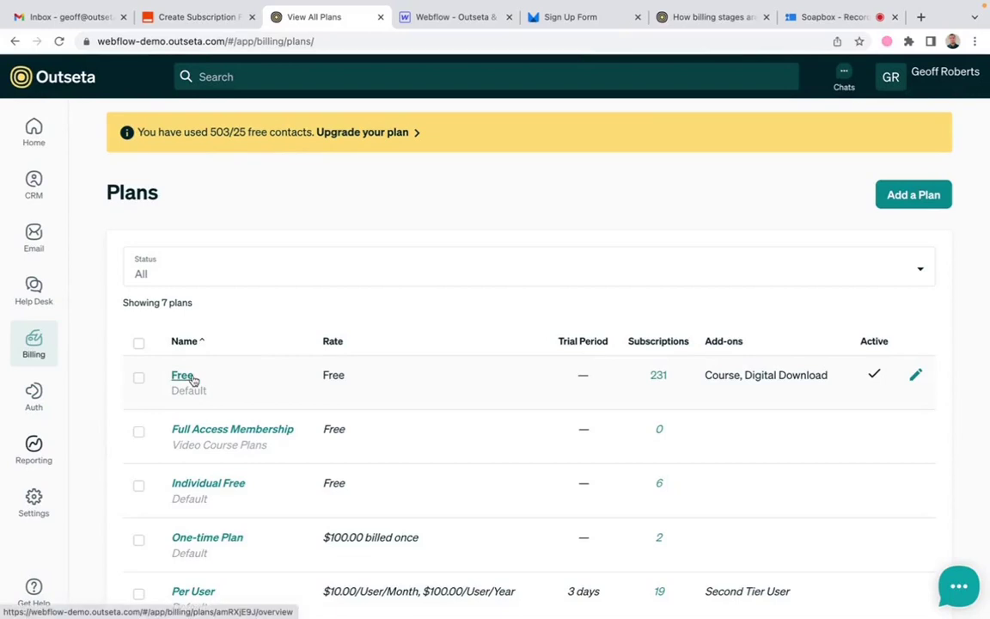
click(181, 374)
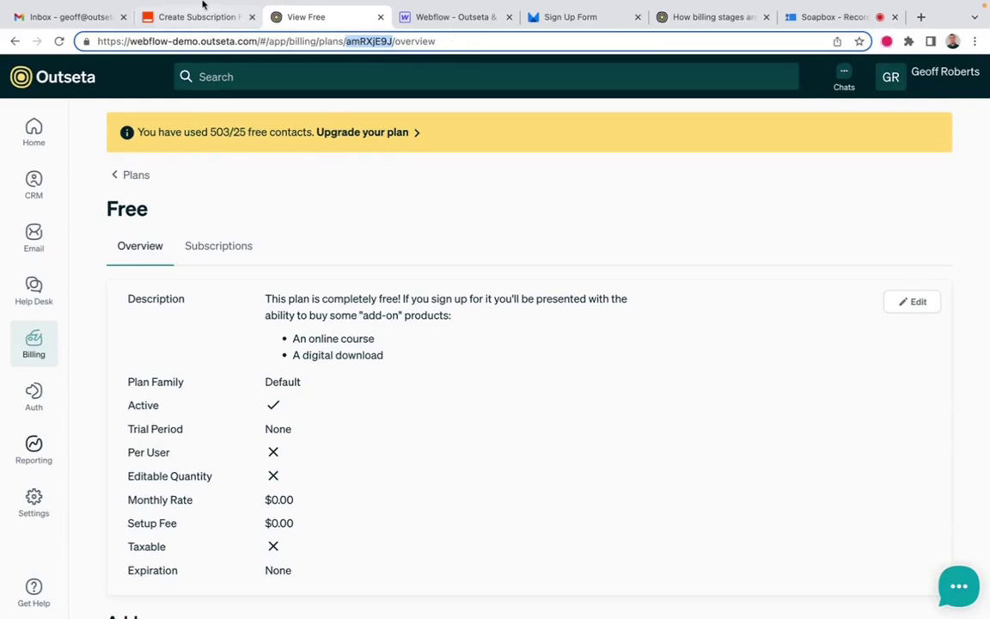
click(194, 16)
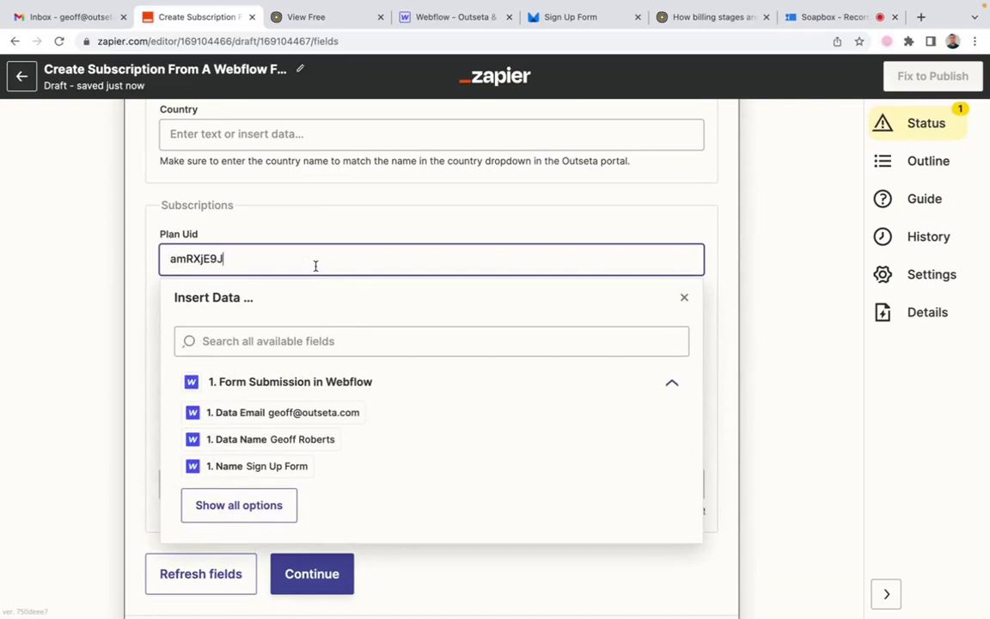
mouse_move(333, 241)
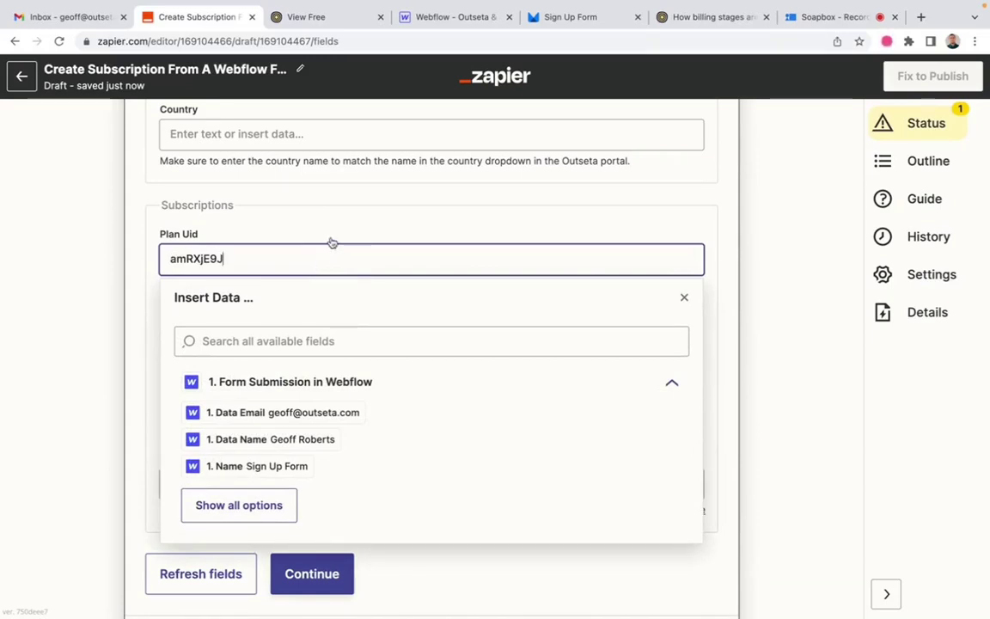
mouse_move(336, 235)
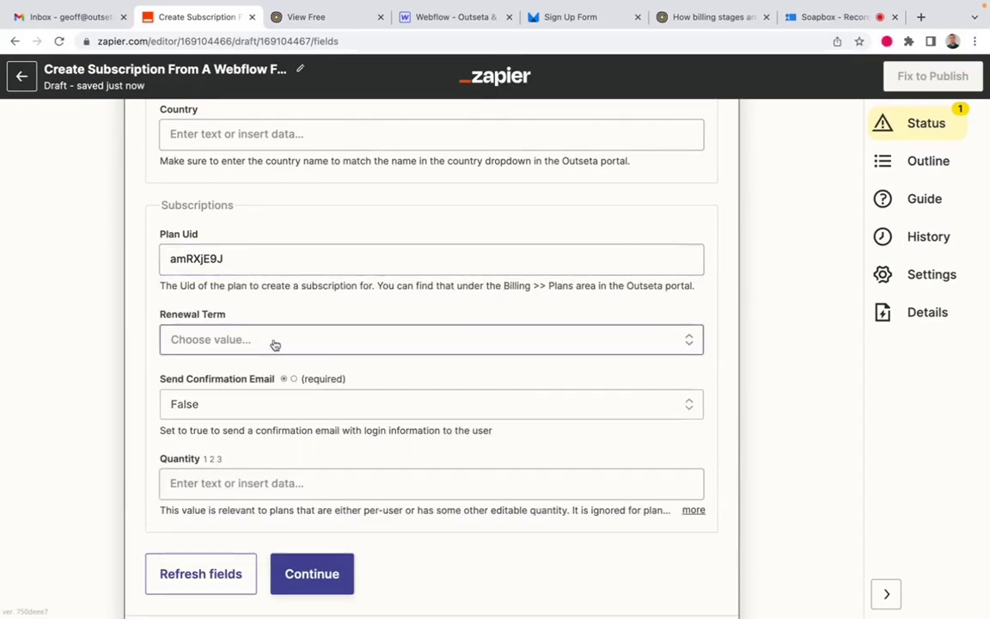
- Set the subscription Renewal Term to Monthly alongside Plan Uid amRXjE9J
click(430, 340)
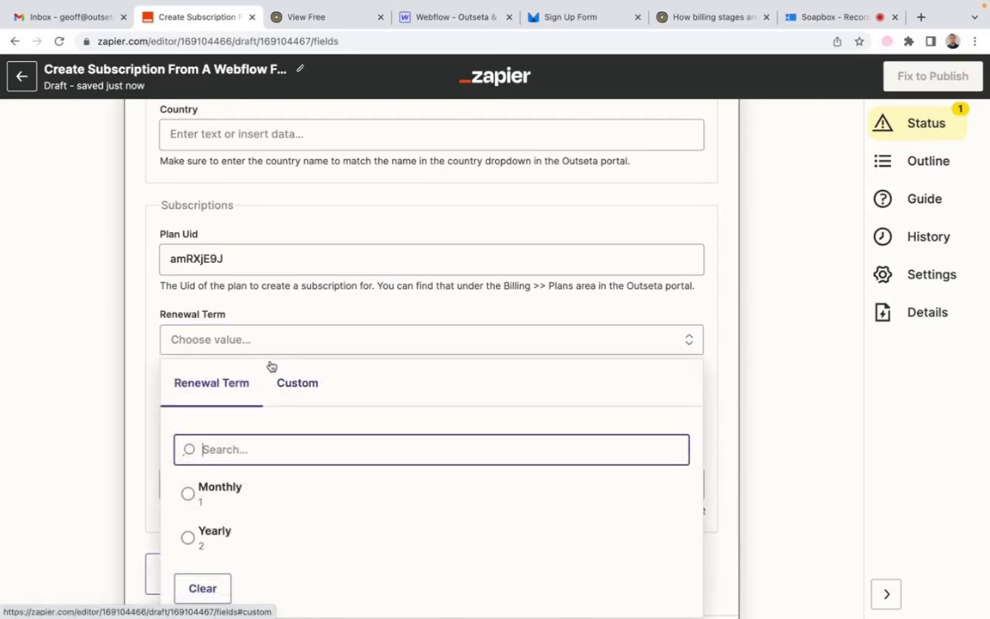
click(219, 489)
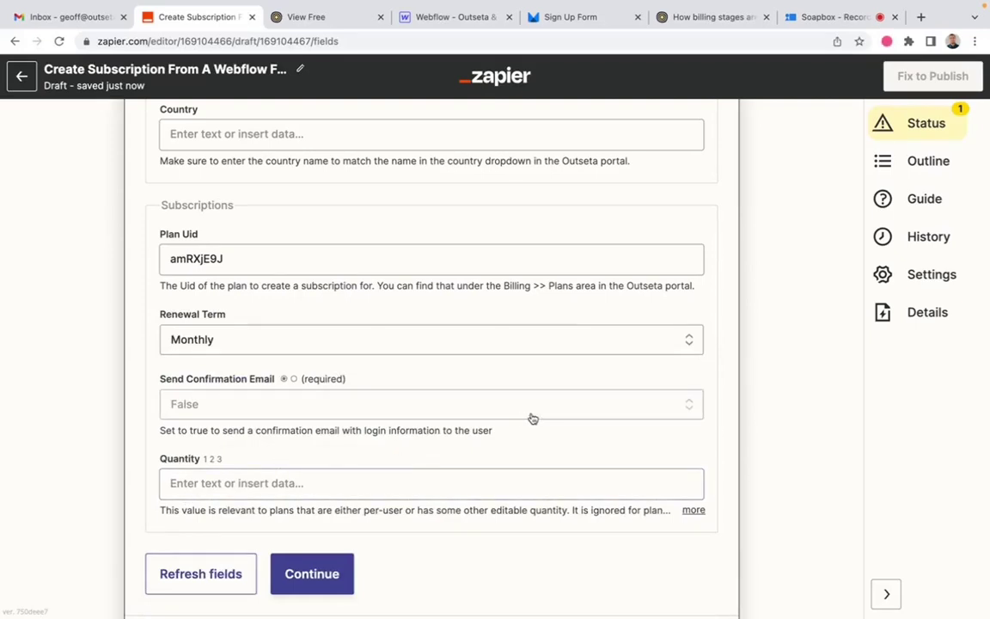
mouse_move(730, 380)
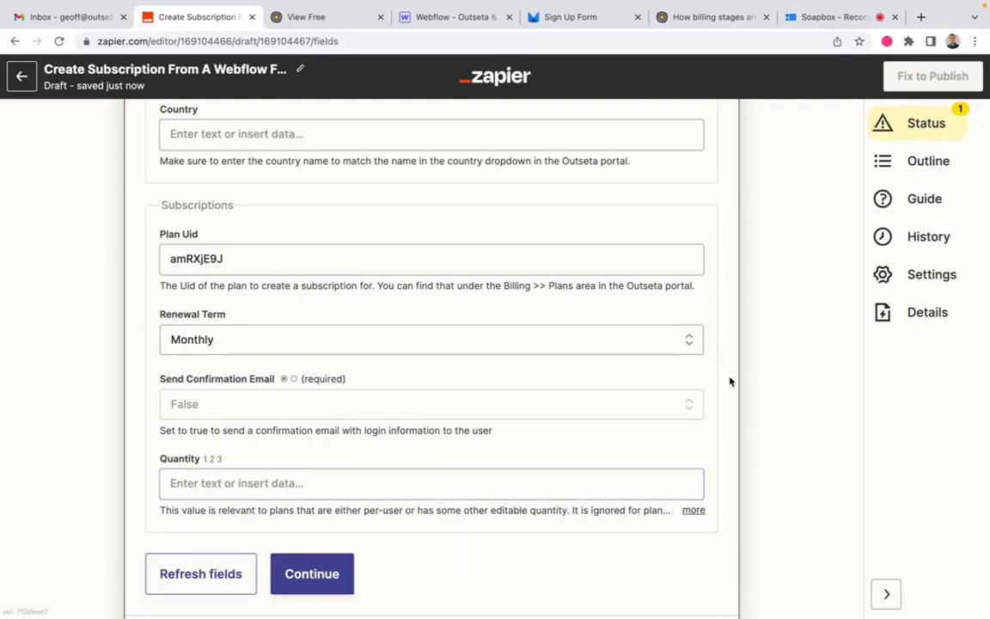
mouse_move(329, 369)
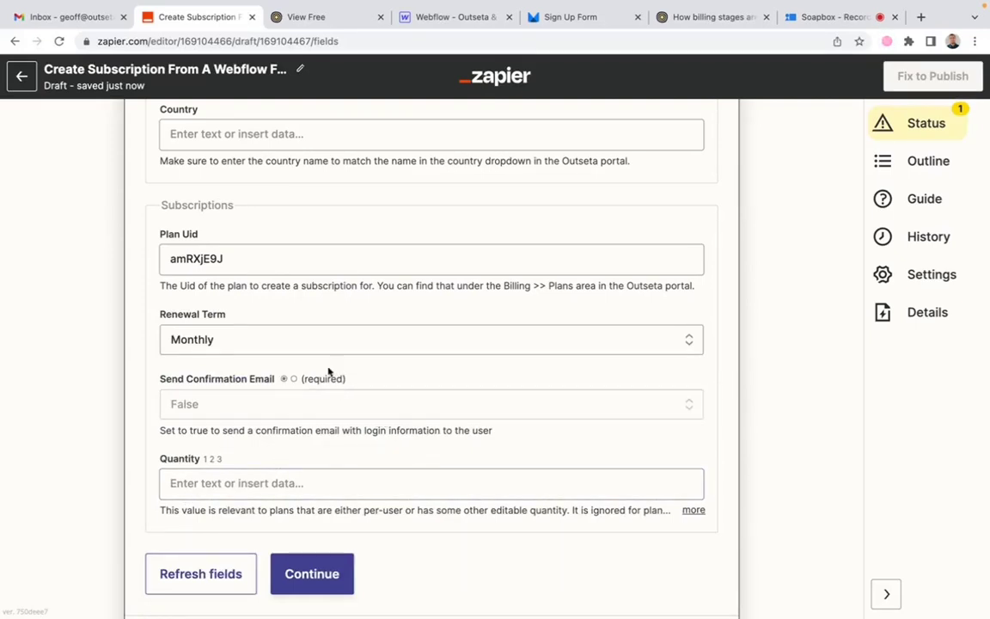
mouse_move(301, 419)
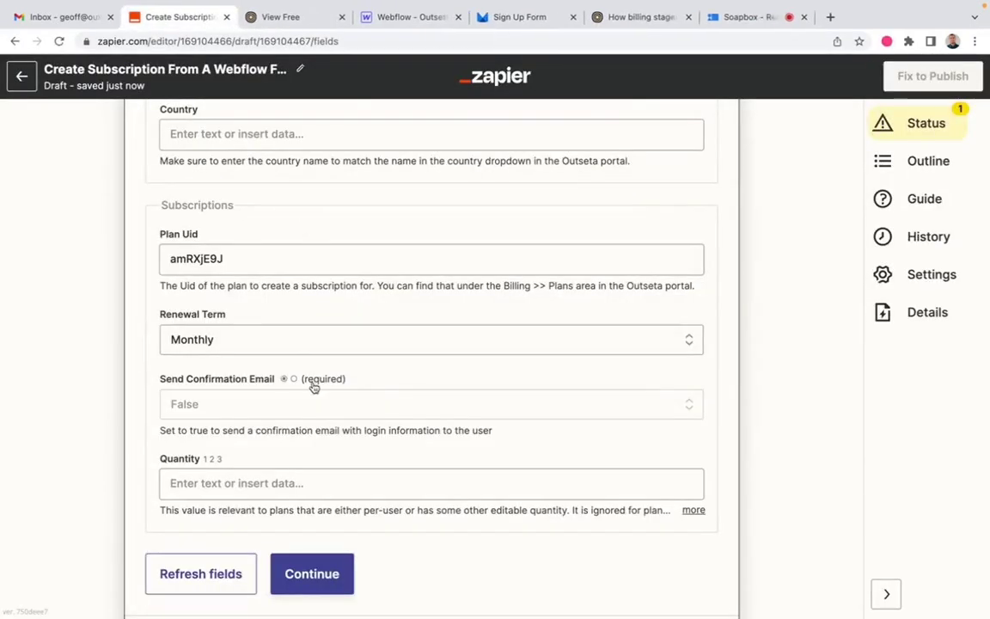
- Set Send Confirmation Email to True
click(429, 404)
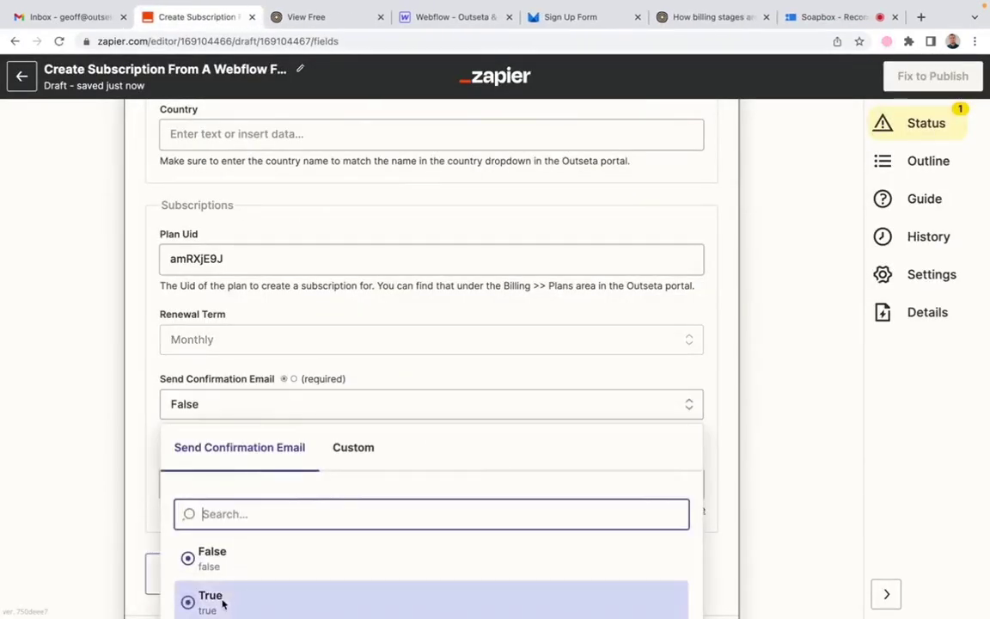
click(209, 599)
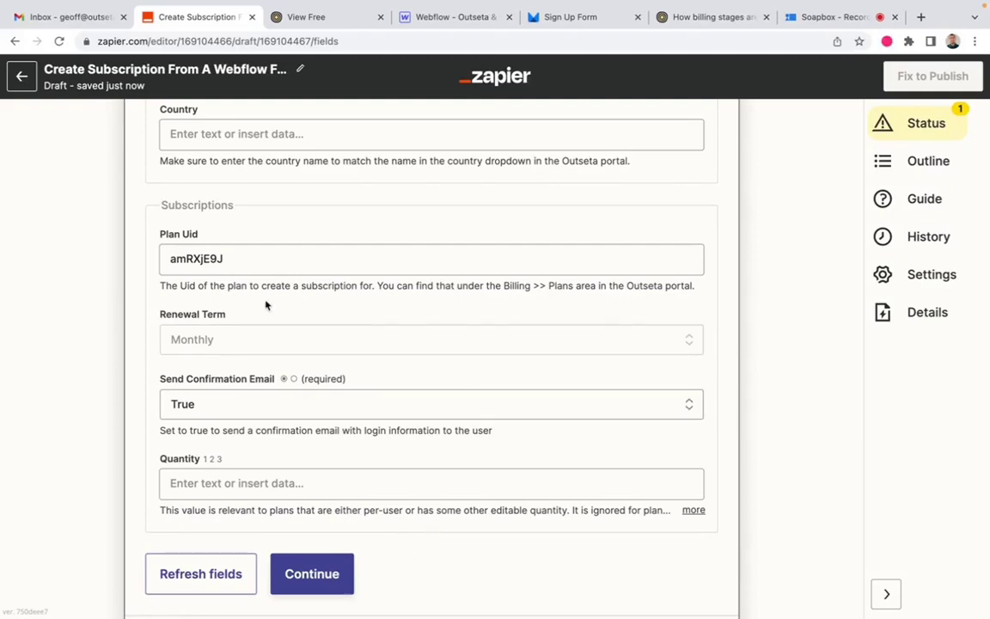
mouse_move(387, 364)
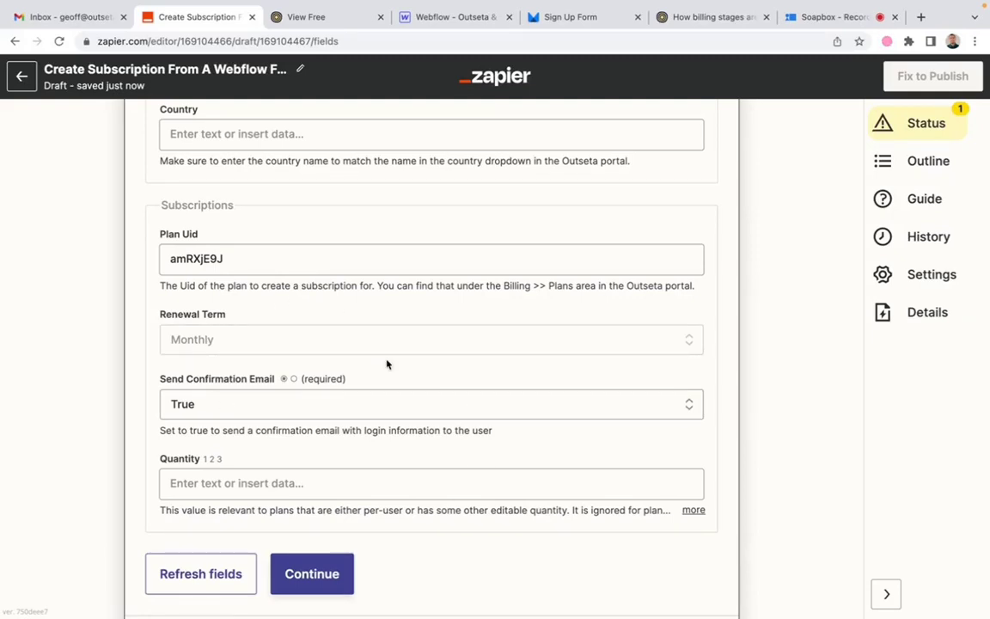